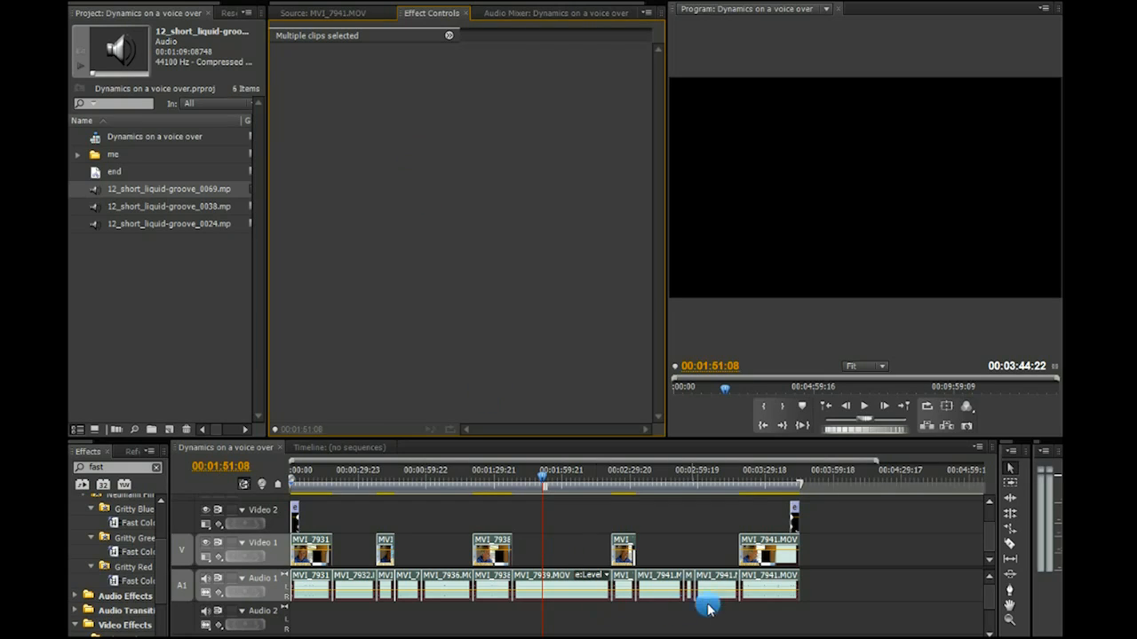
{"action": "mouse_move", "coordinate": [838, 596]}
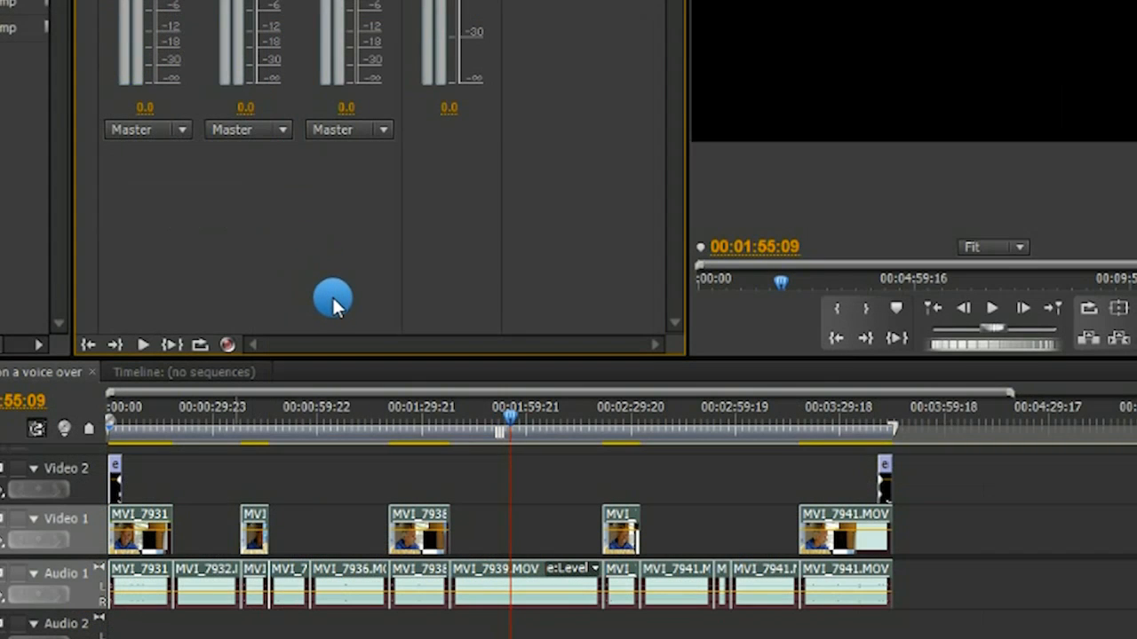
{"action": "mouse_move", "coordinate": [932, 607]}
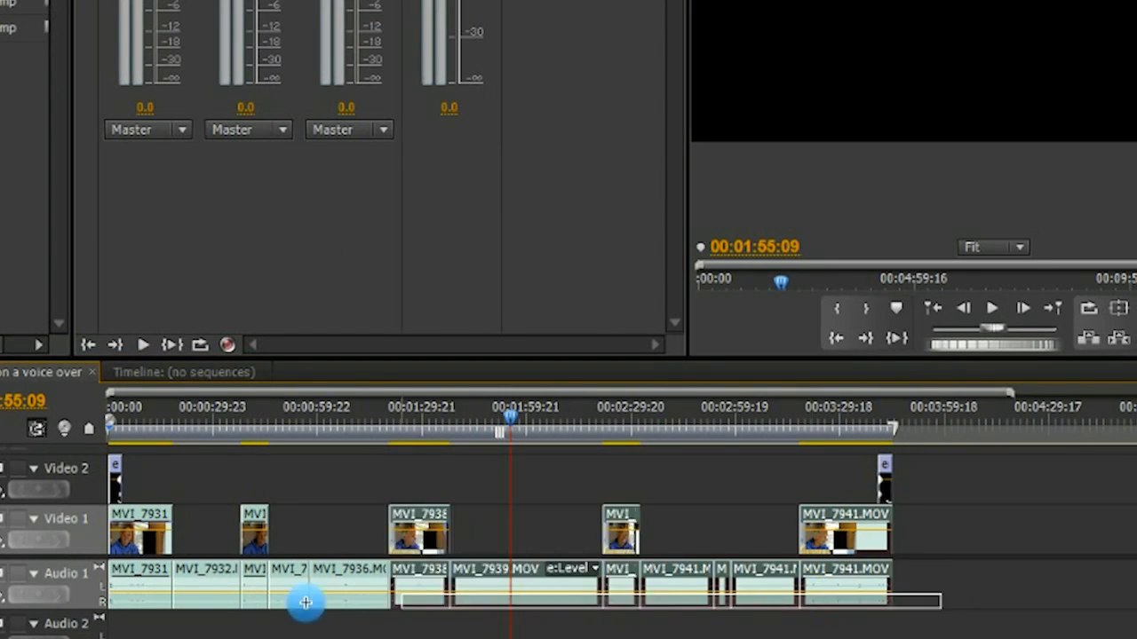
Step: Normalize the selected voiceover clips' audio gain to a 0 dB maximum peak
{"action": "right_click", "coordinate": [306, 604]}
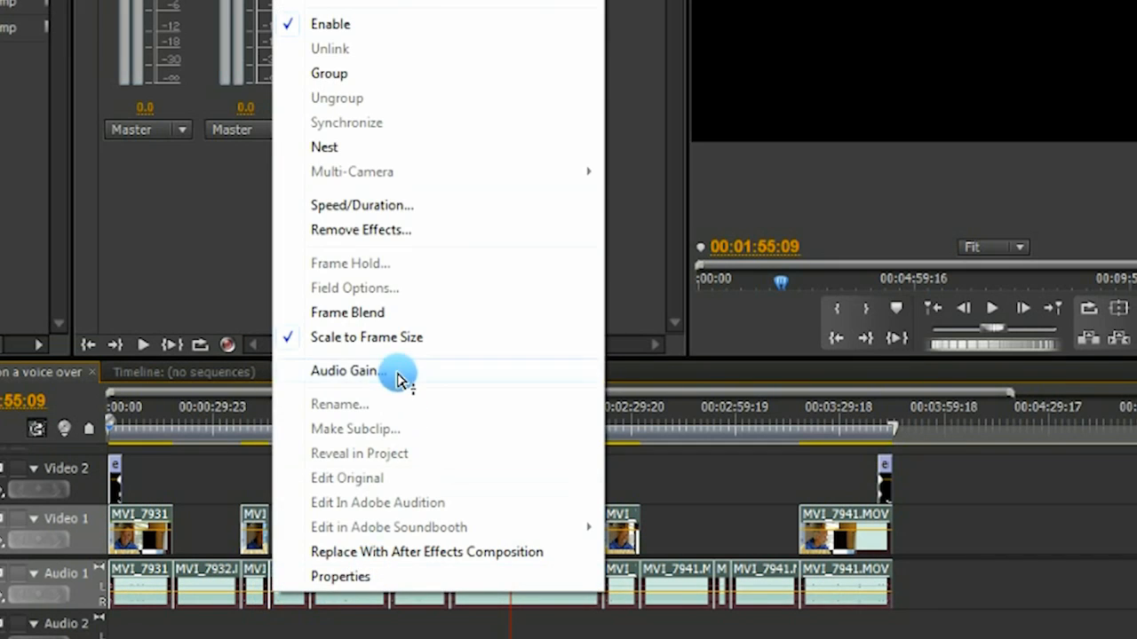
{"action": "left_click", "coordinate": [341, 371]}
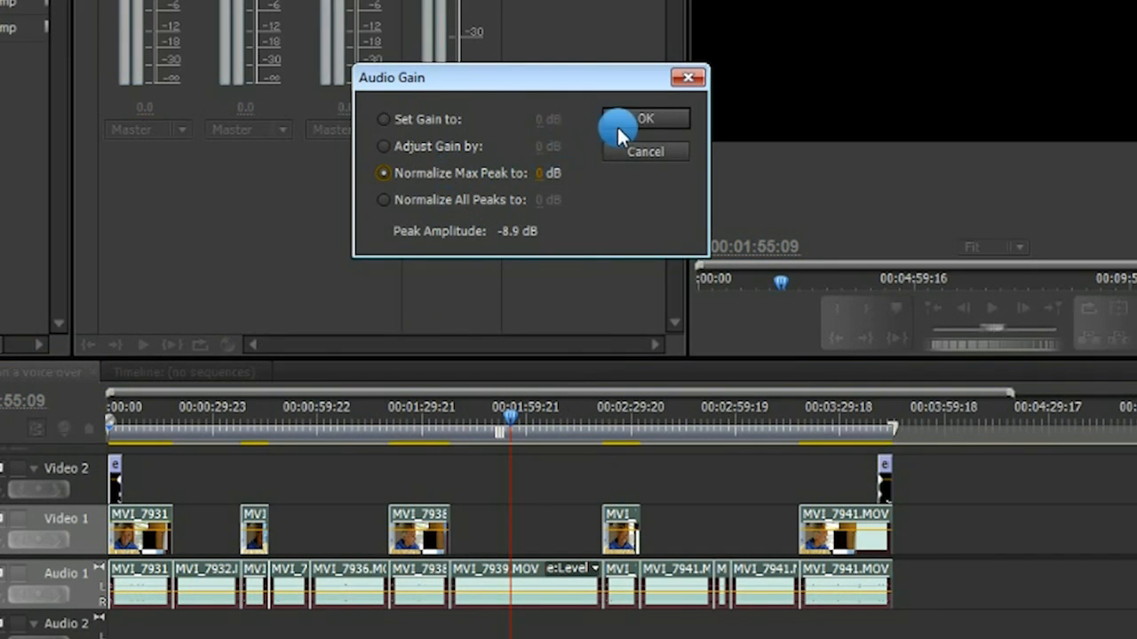
{"action": "left_click", "coordinate": [652, 117]}
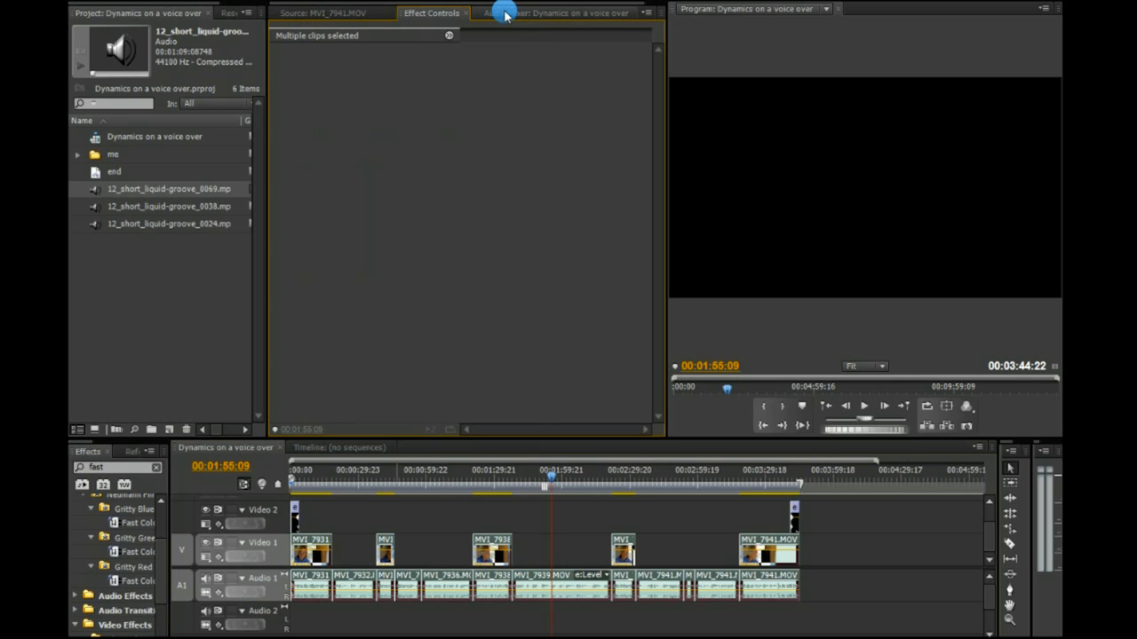
Step: Add a Treble effect to Audio 1 in the Audio Mixer and raise its boost
{"action": "left_click", "coordinate": [539, 12]}
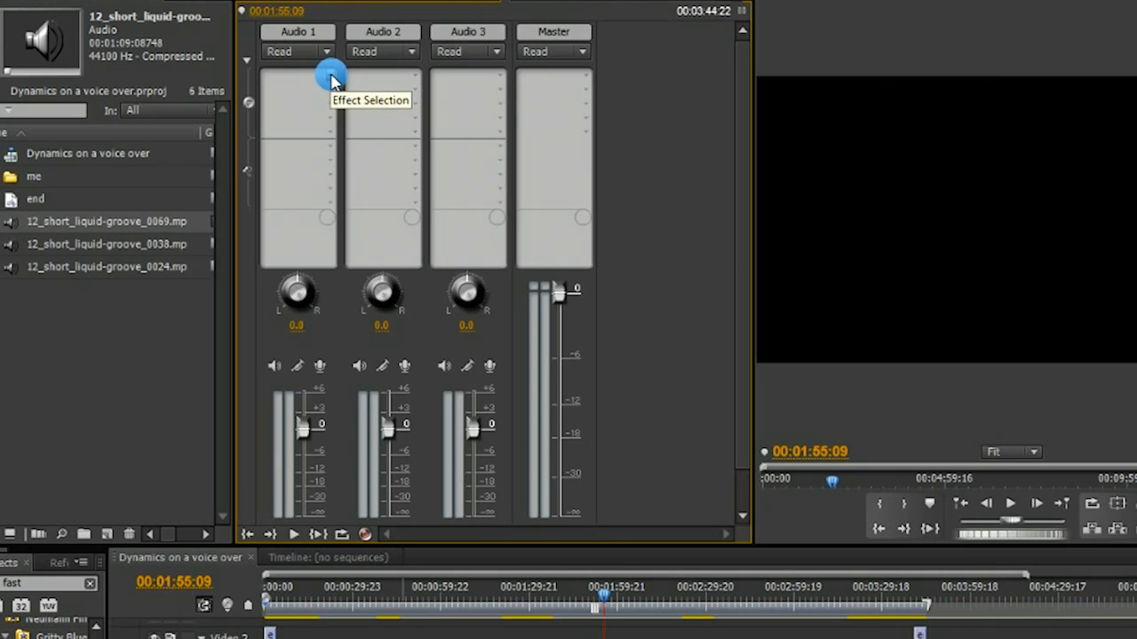
{"action": "mouse_move", "coordinate": [332, 80]}
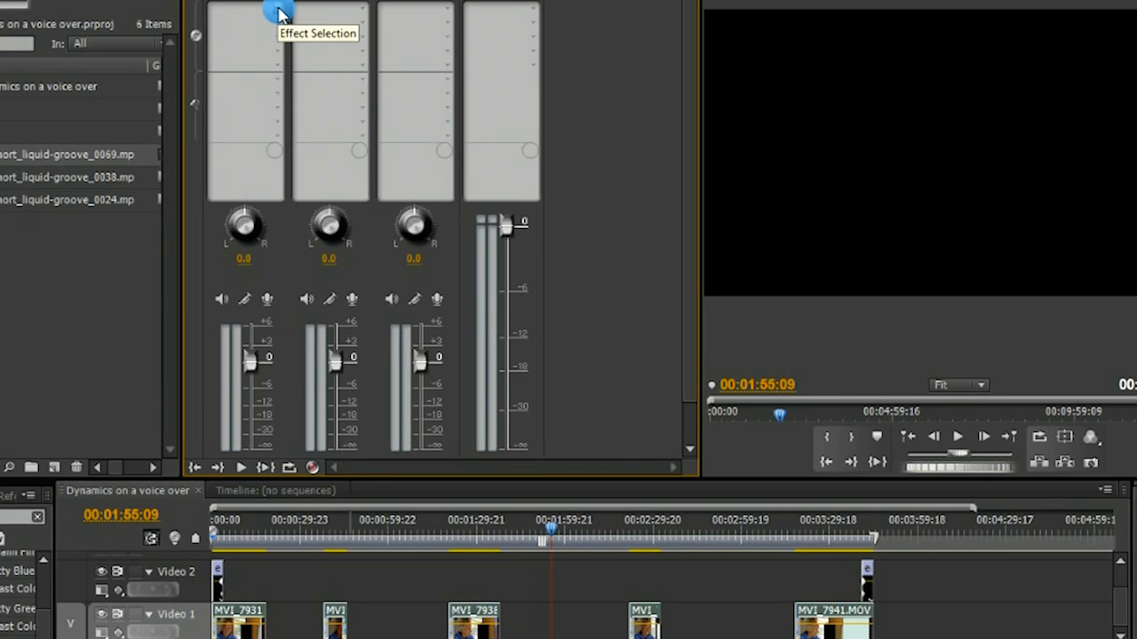
{"action": "mouse_move", "coordinate": [283, 14]}
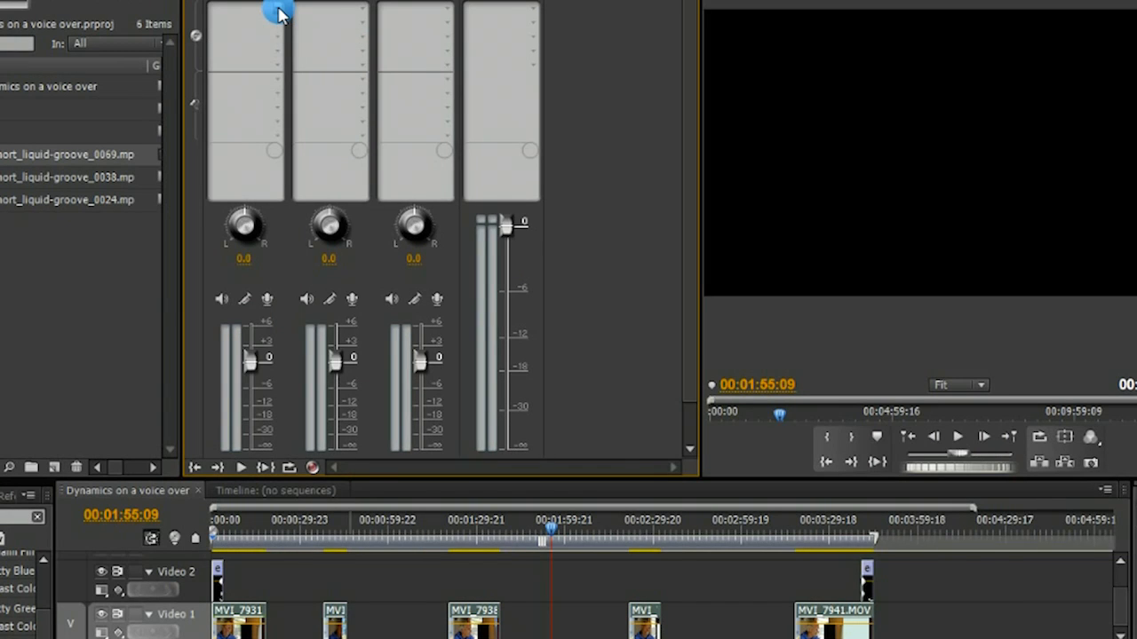
{"action": "left_click", "coordinate": [281, 11]}
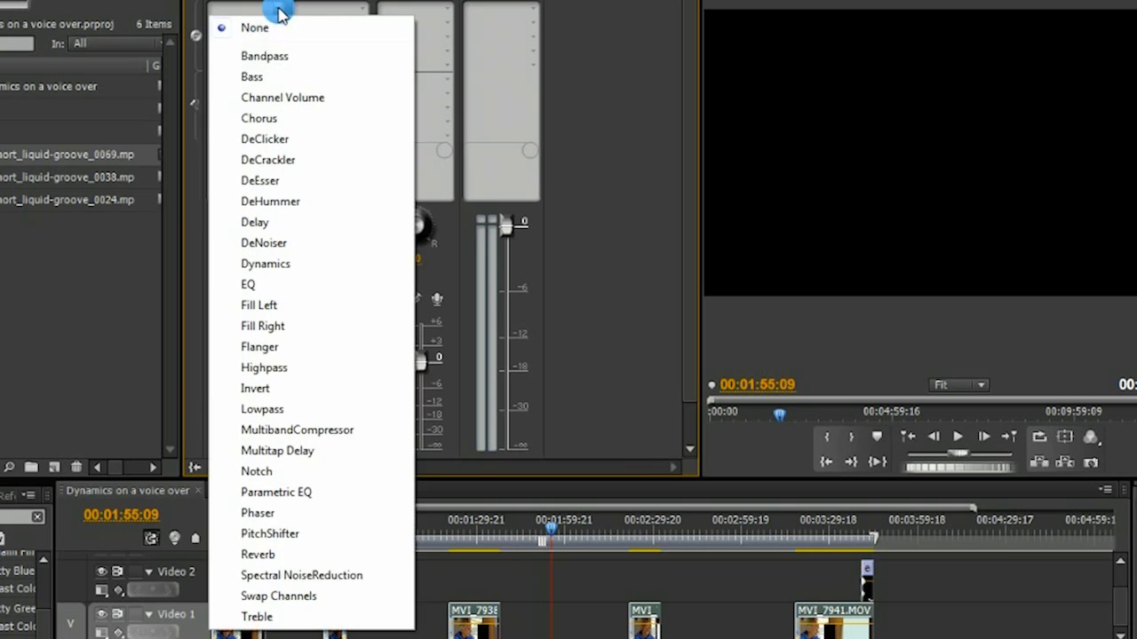
{"action": "left_click", "coordinate": [256, 617]}
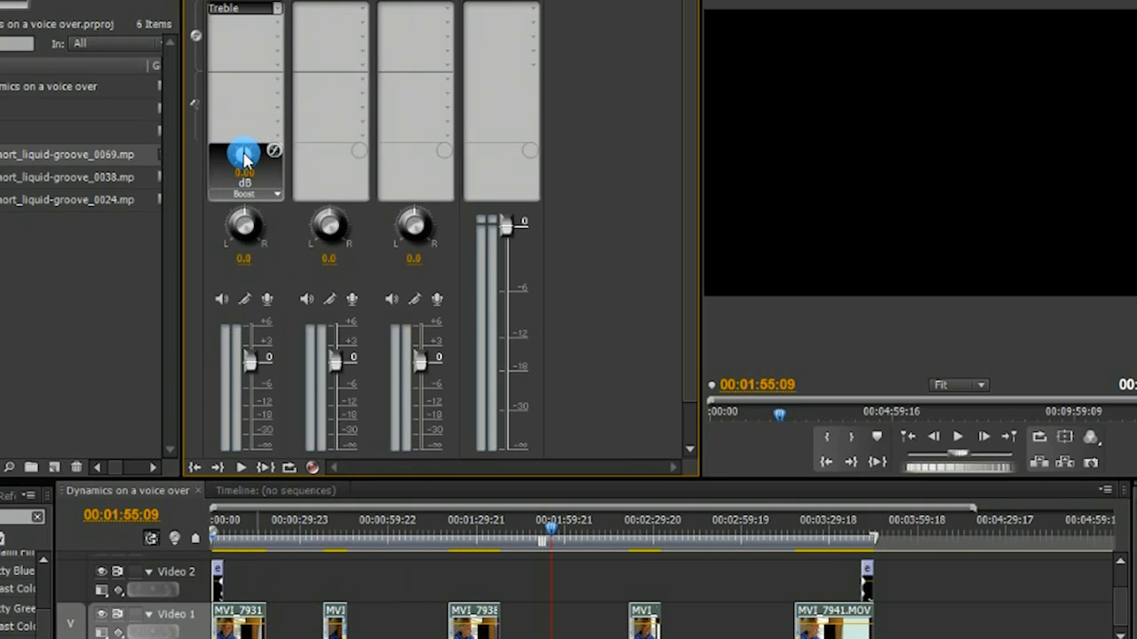
{"action": "left_click_drag", "start_coordinate": [245, 156], "coordinate": [249, 210]}
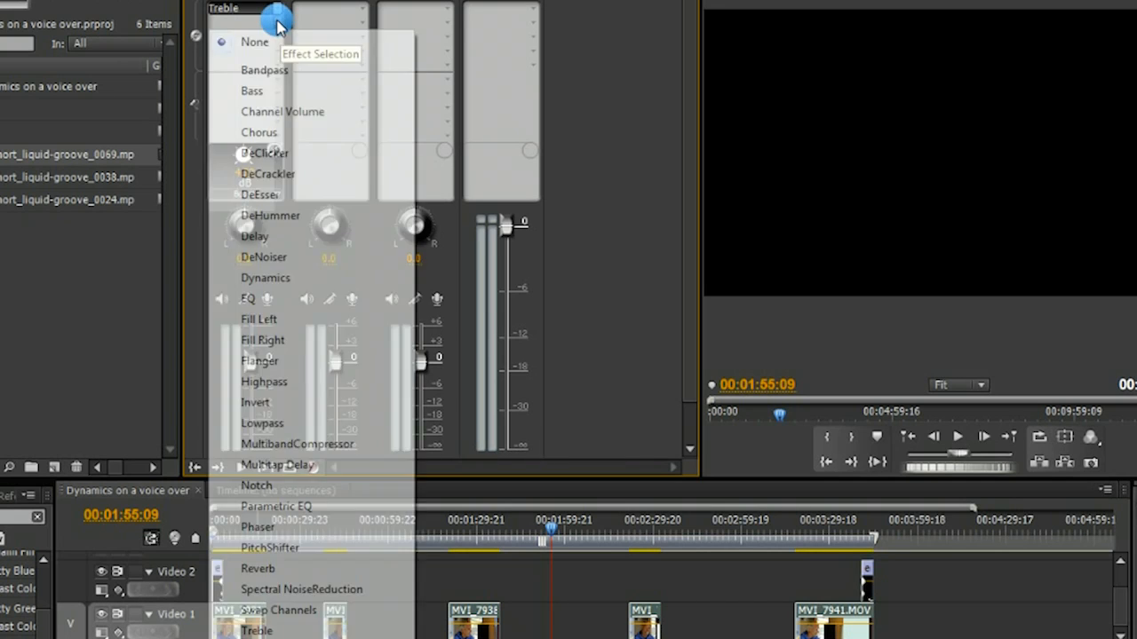
{"action": "mouse_move", "coordinate": [270, 277]}
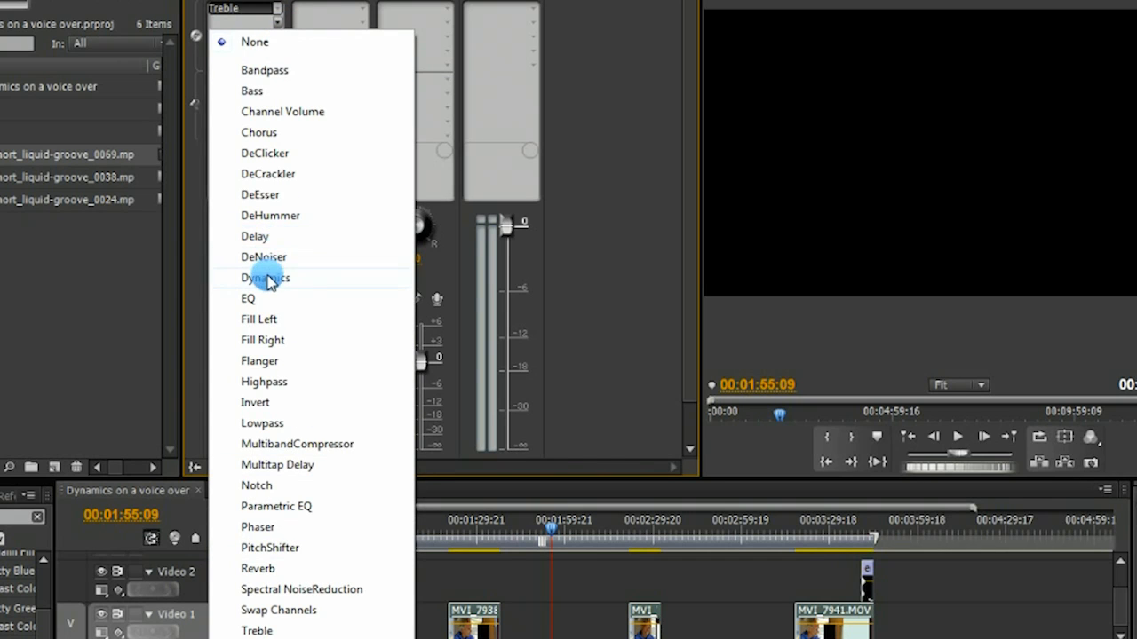
Step: Add a Dynamics effect to Audio 1 in the slot below Treble
{"action": "left_click", "coordinate": [266, 277]}
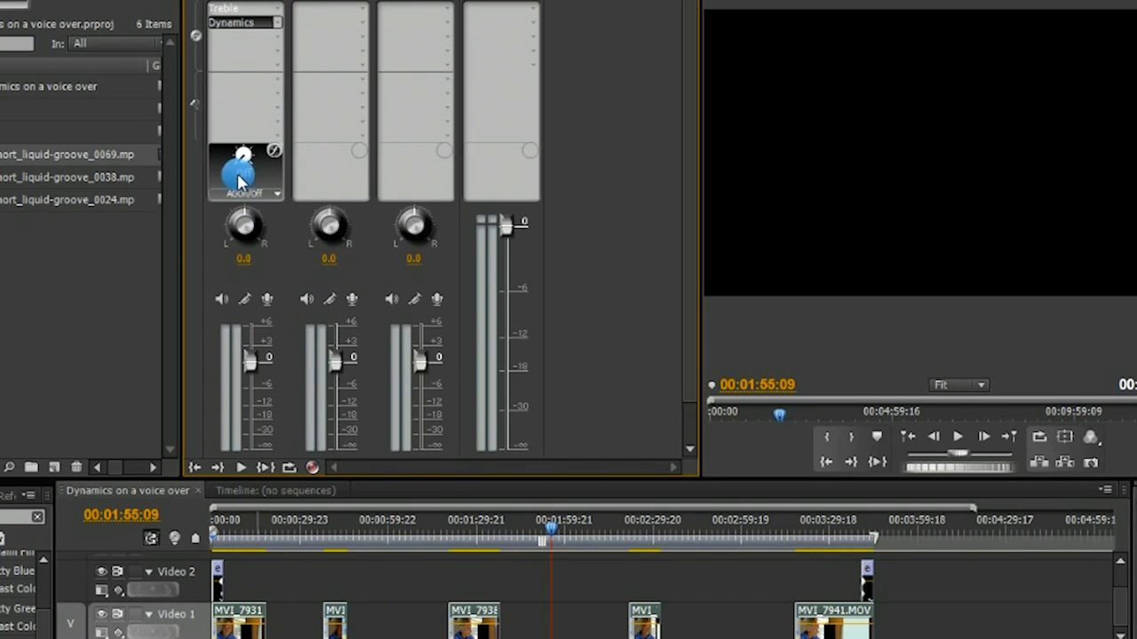
{"action": "left_click", "coordinate": [277, 194]}
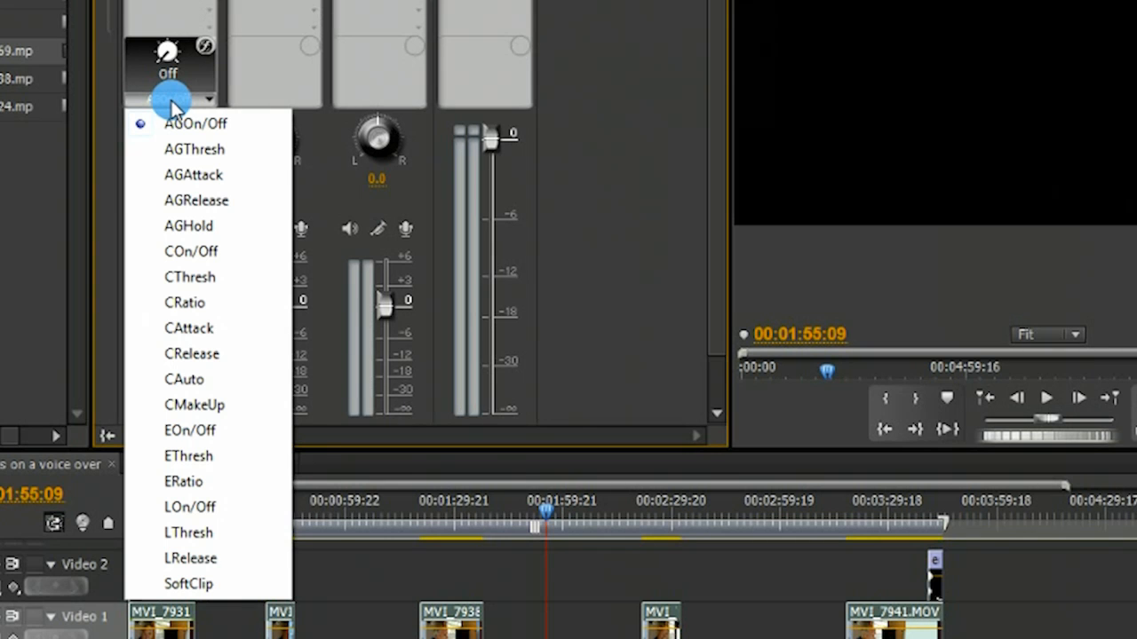
Step: Switch the Dynamics compressor on and set its threshold and ratio
{"action": "left_click", "coordinate": [192, 251]}
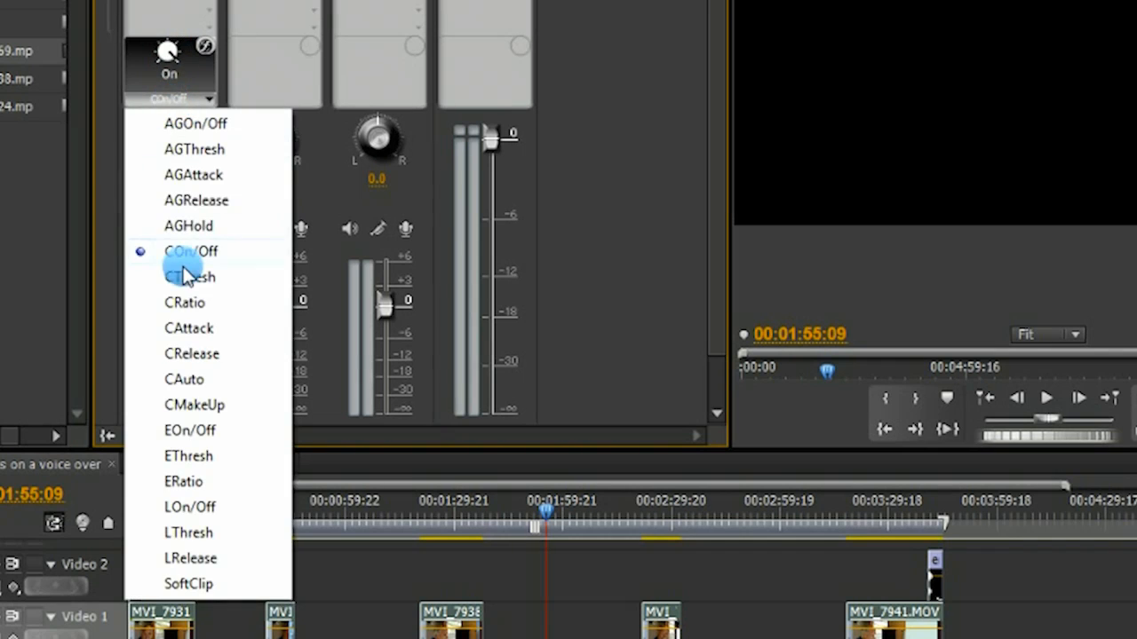
{"action": "left_click", "coordinate": [188, 277]}
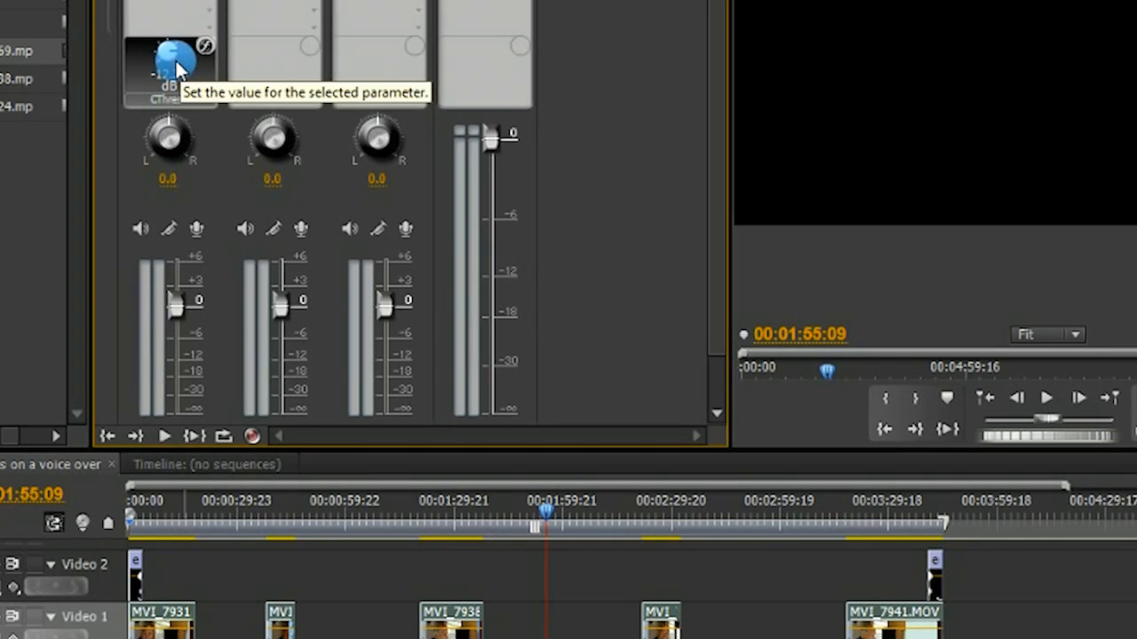
{"action": "left_click", "coordinate": [167, 96]}
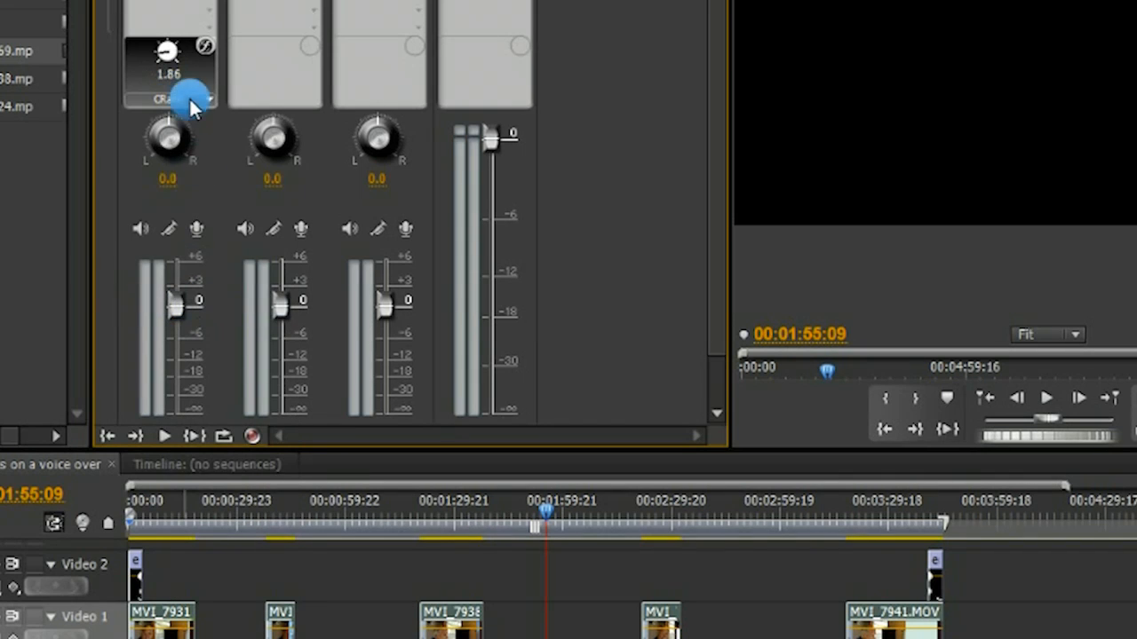
{"action": "left_click", "coordinate": [187, 92]}
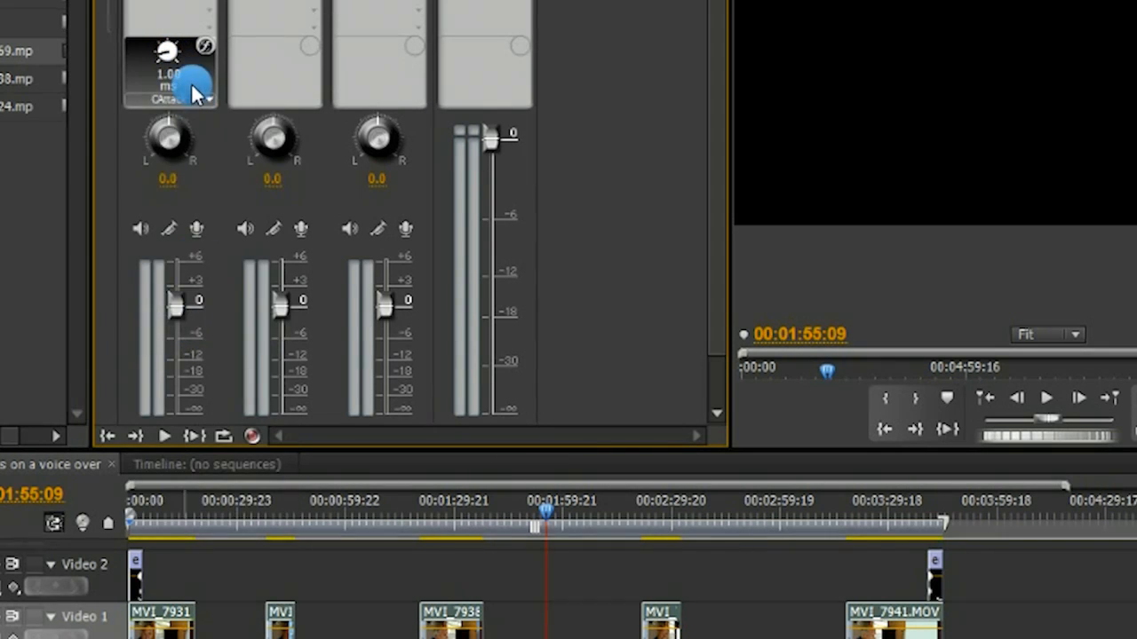
Step: Set compressor attack, enable auto release and give it 3.28 dB make-up gain
{"action": "left_click", "coordinate": [199, 94]}
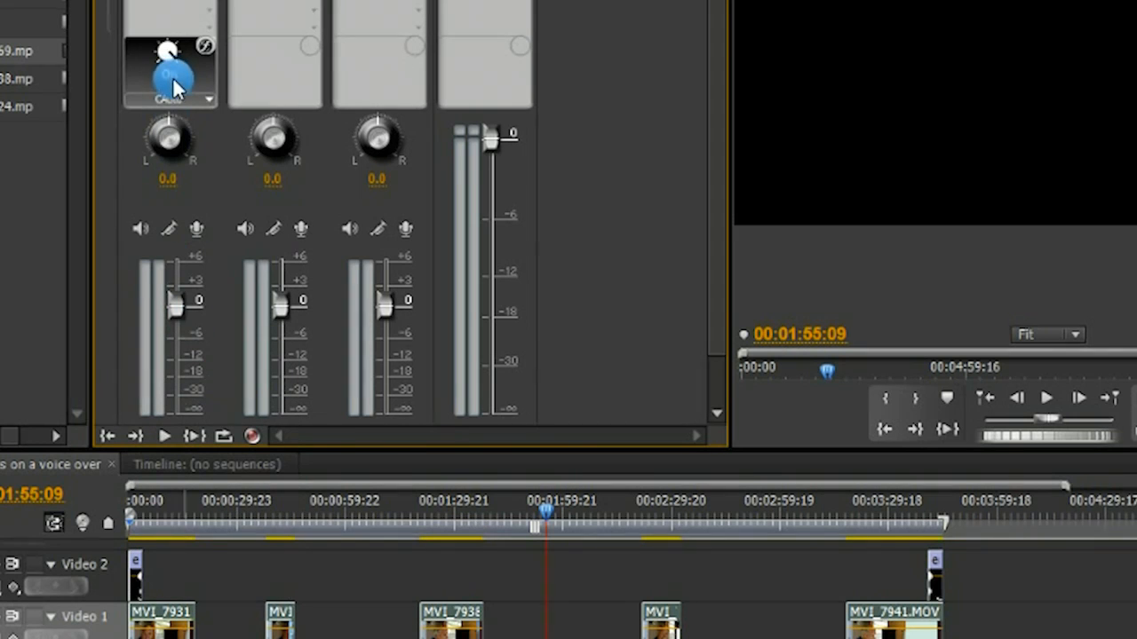
{"action": "left_click", "coordinate": [167, 70]}
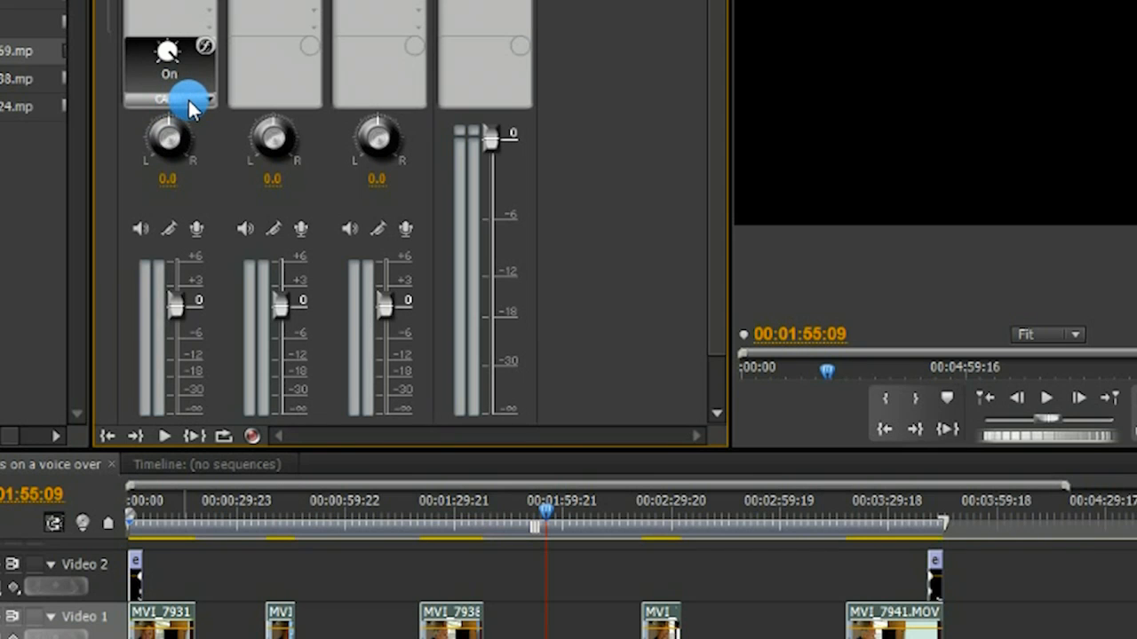
{"action": "left_click", "coordinate": [171, 100]}
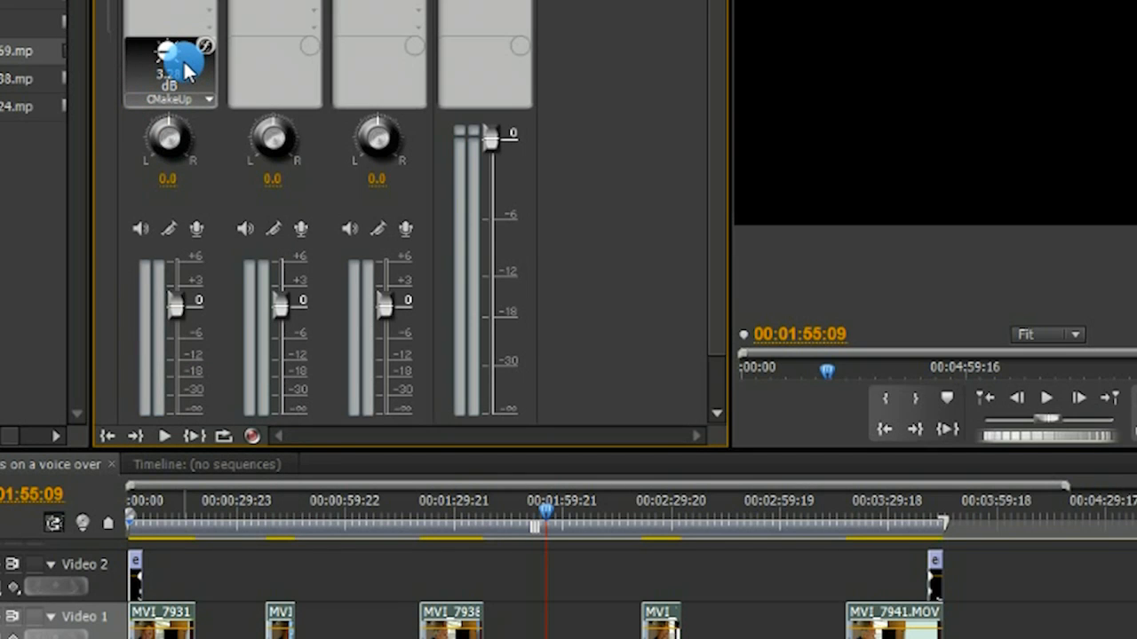
{"action": "left_click", "coordinate": [184, 98]}
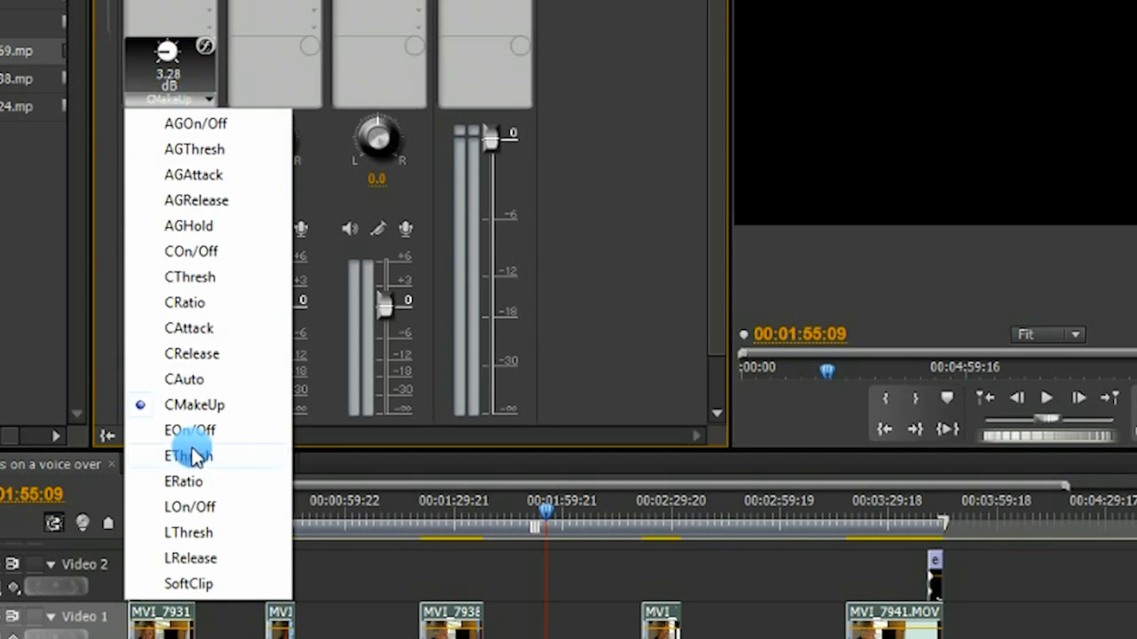
Step: Leave the expander off, set the limiter threshold and play back the processed voiceover
{"action": "left_click", "coordinate": [183, 431]}
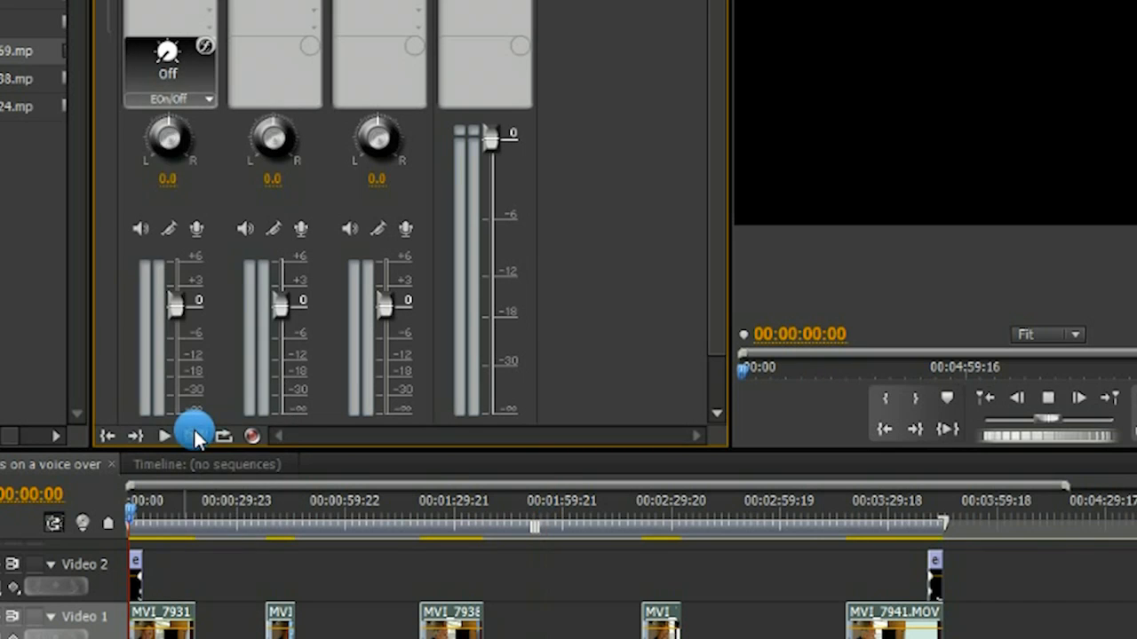
{"action": "left_click", "coordinate": [174, 98]}
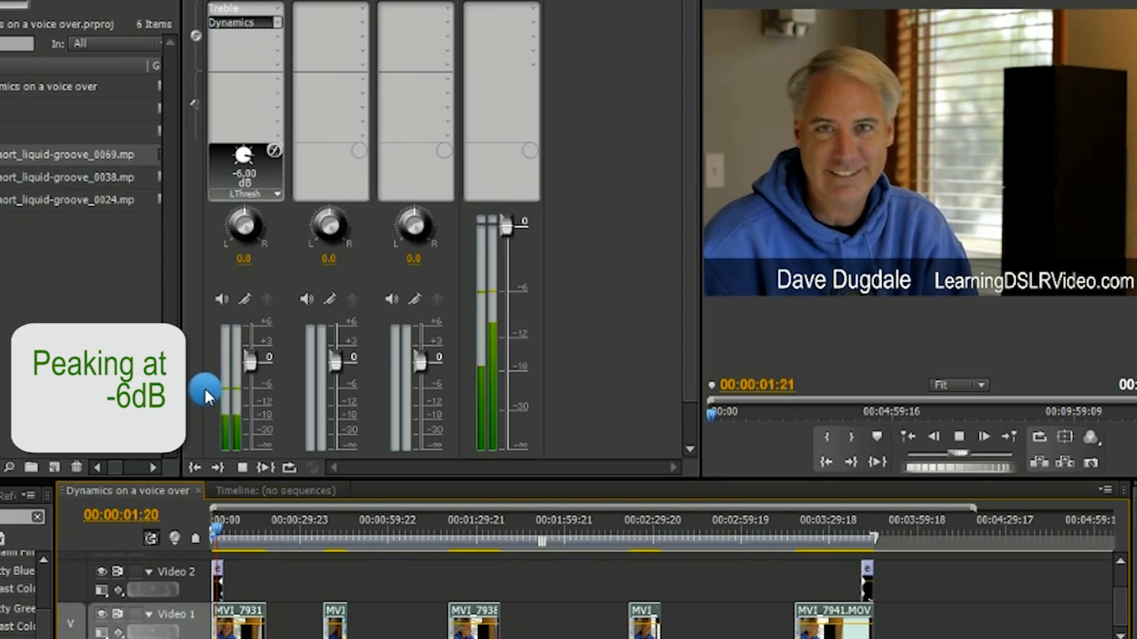
{"action": "left_click", "coordinate": [987, 437]}
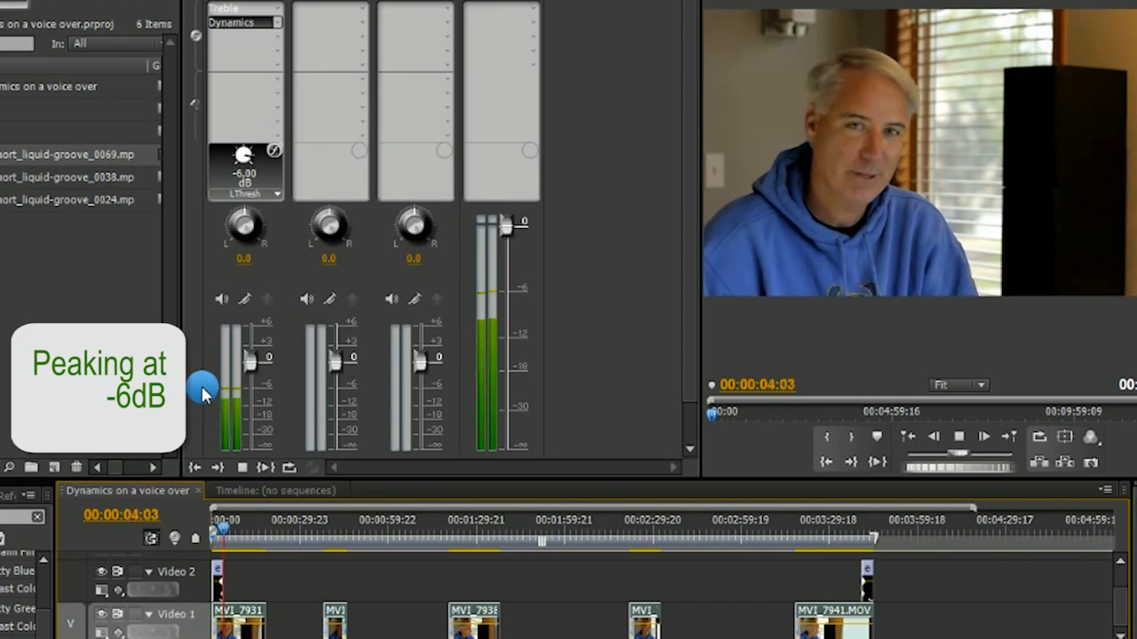
{"action": "left_click", "coordinate": [279, 194]}
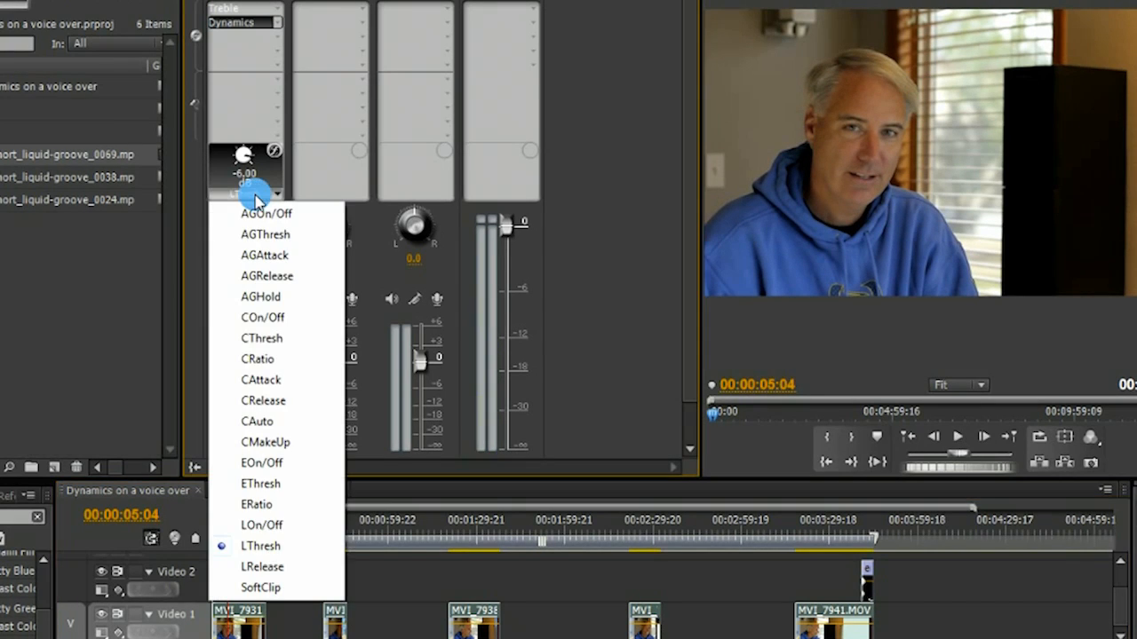
Step: Set the limiter release to 50 ms and switch soft clipping off
{"action": "left_click", "coordinate": [263, 567]}
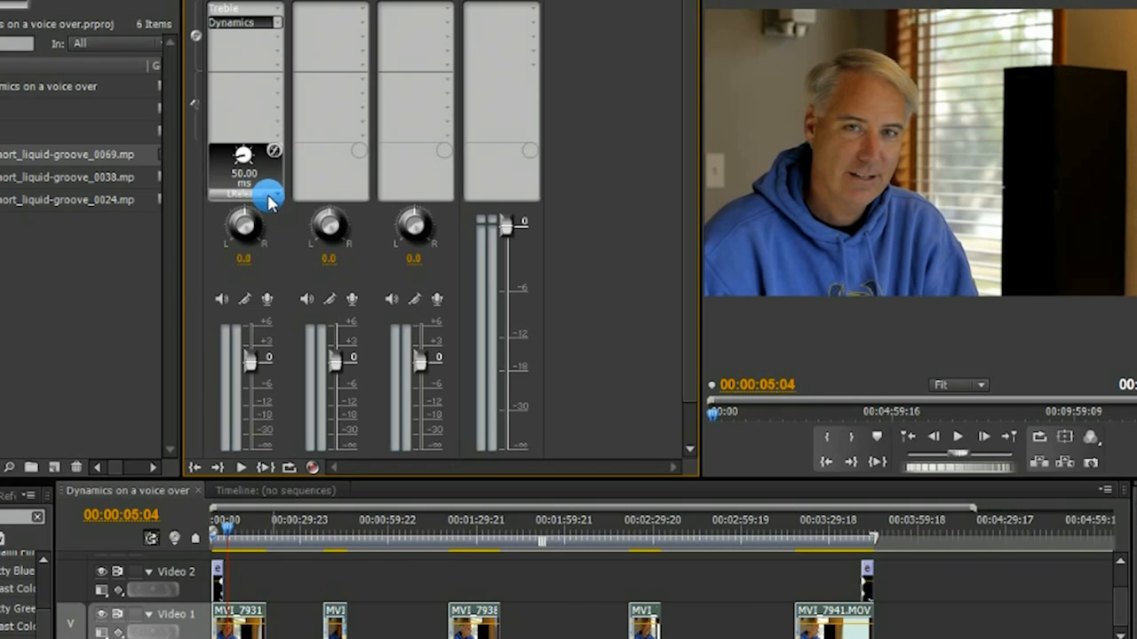
{"action": "left_click", "coordinate": [263, 191]}
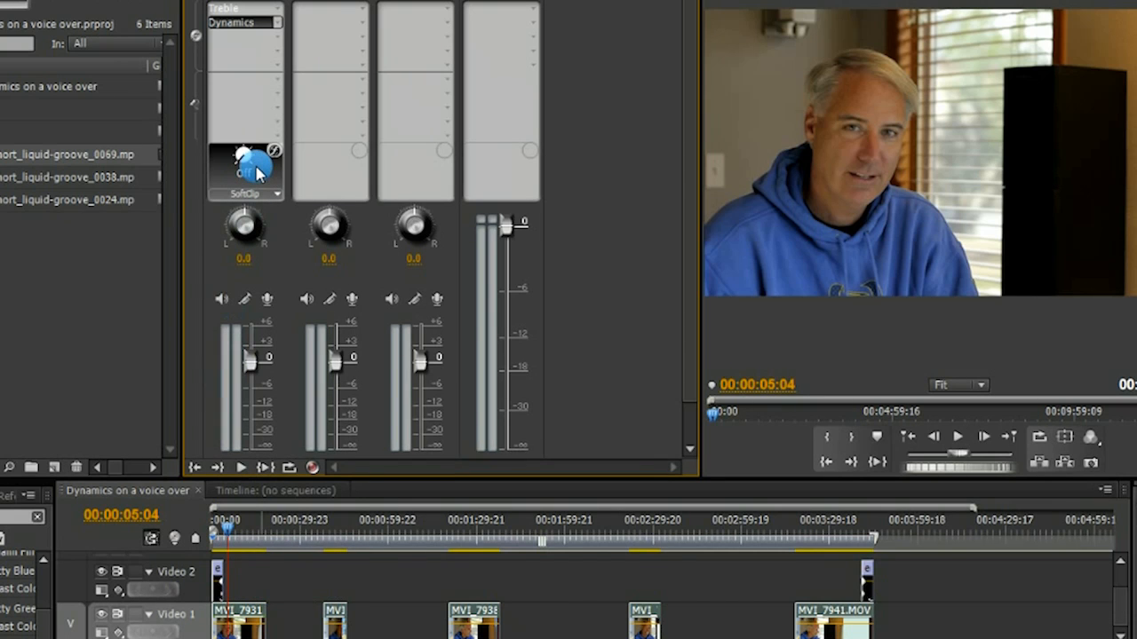
{"action": "left_click", "coordinate": [249, 170]}
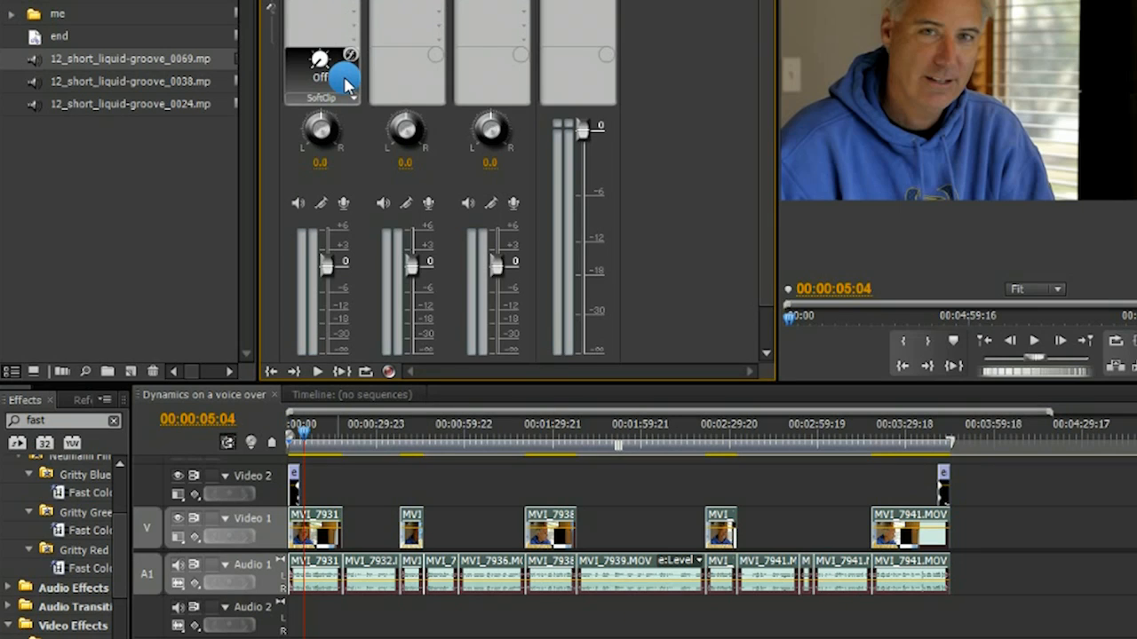
{"action": "mouse_move", "coordinate": [456, 384]}
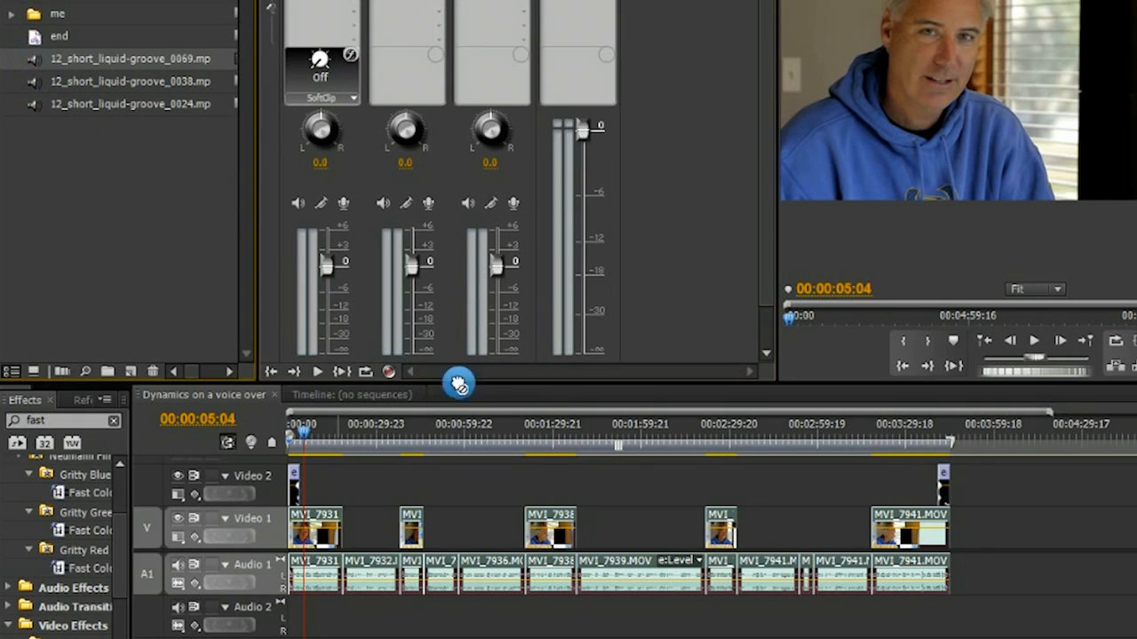